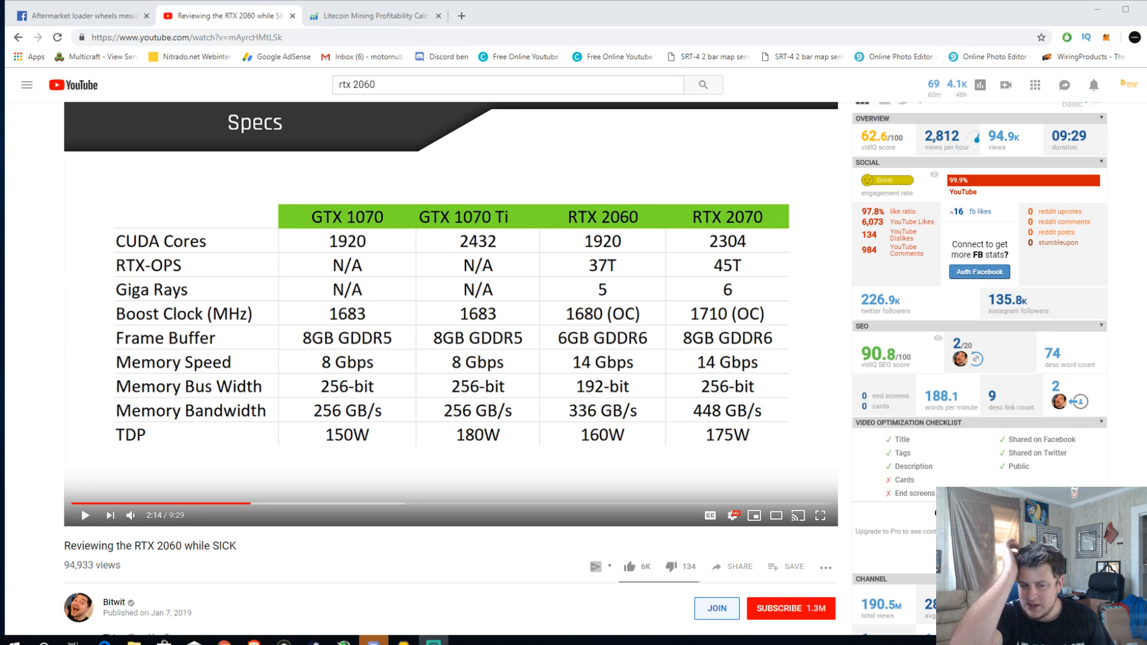
pyautogui.click(80, 15)
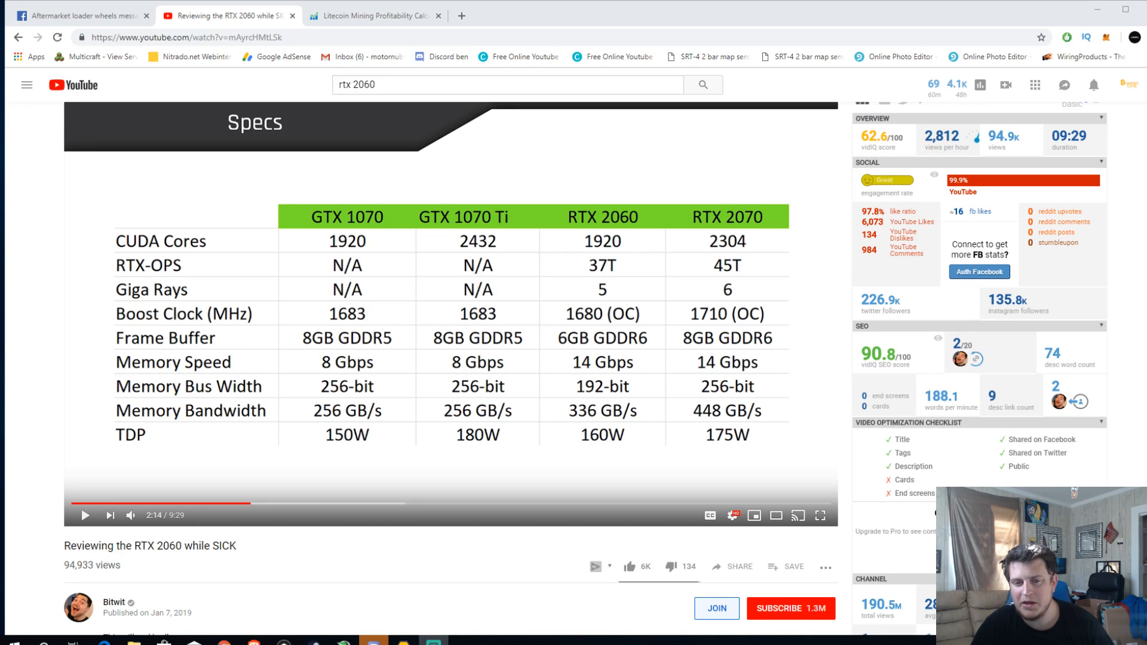
pyautogui.click(80, 16)
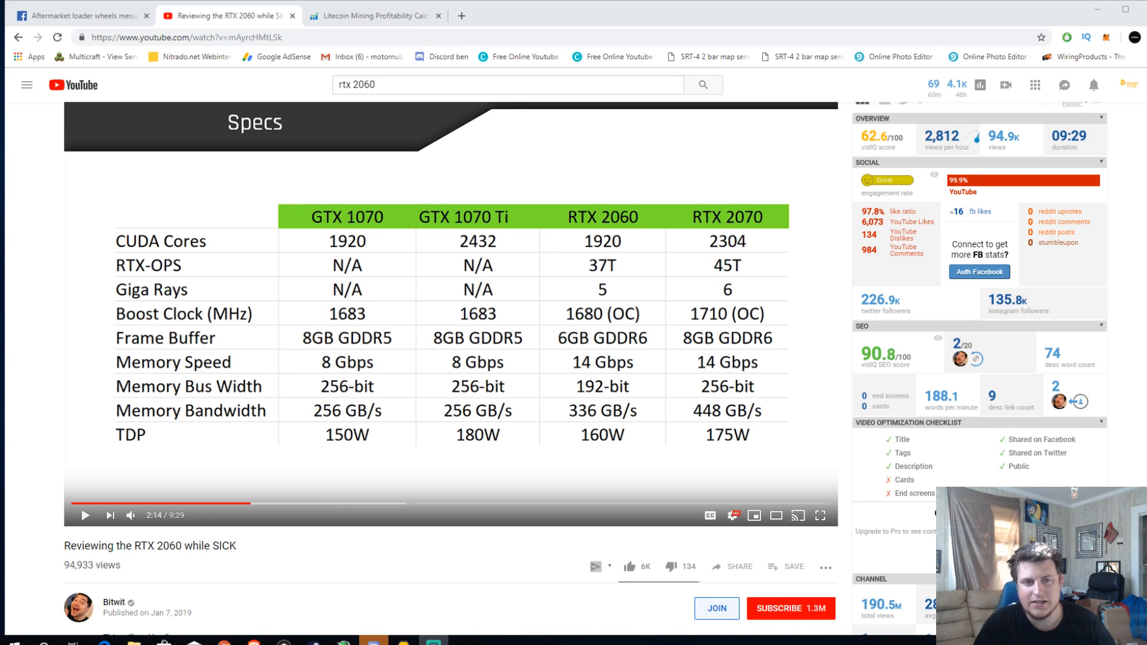
pyautogui.click(80, 16)
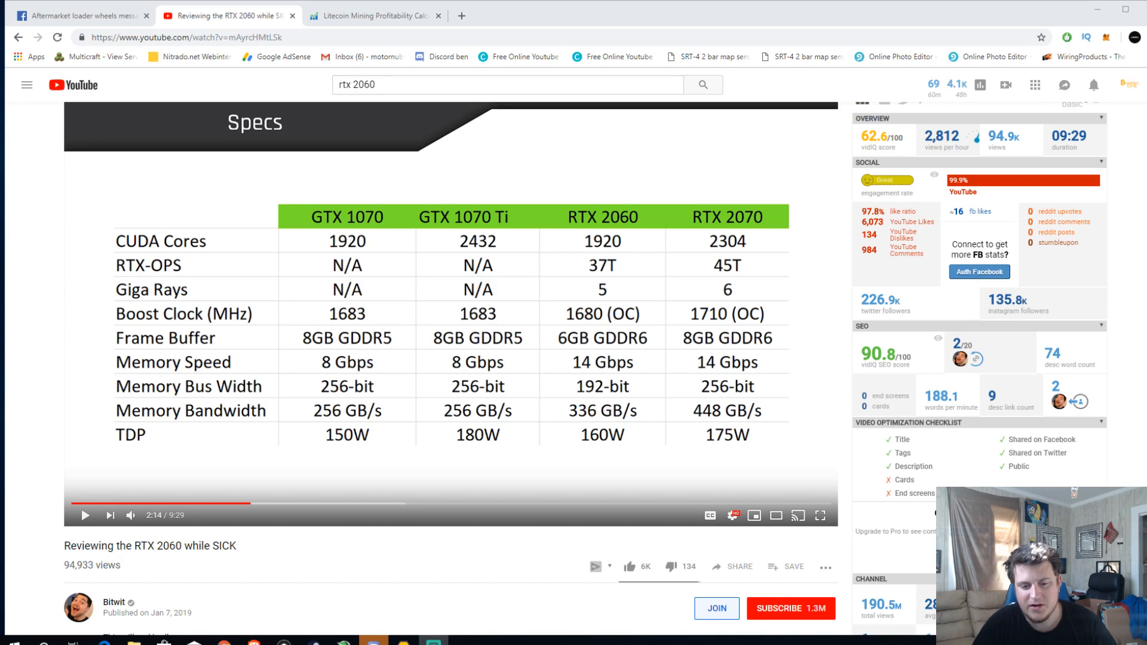
pyautogui.click(80, 15)
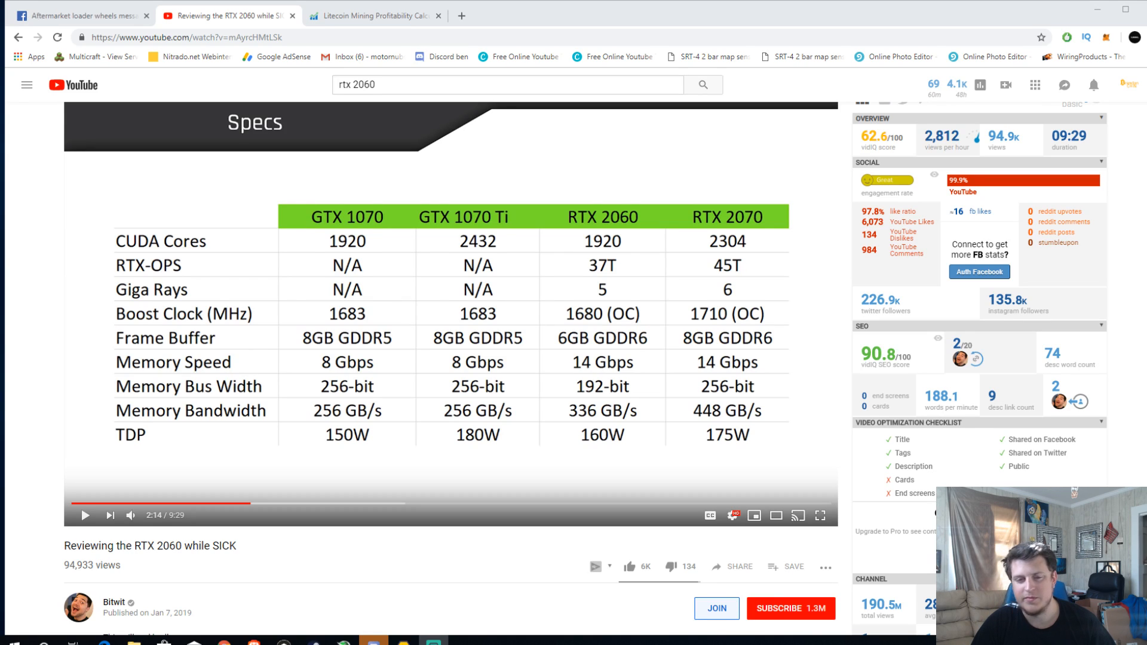
pyautogui.click(80, 16)
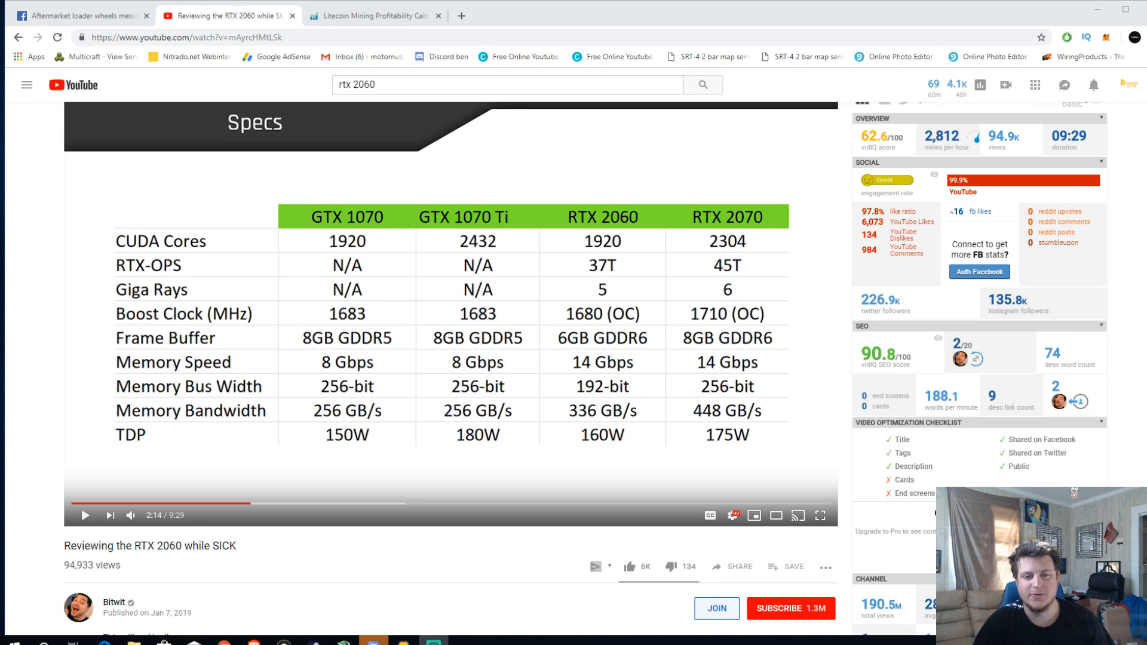
pyautogui.click(80, 16)
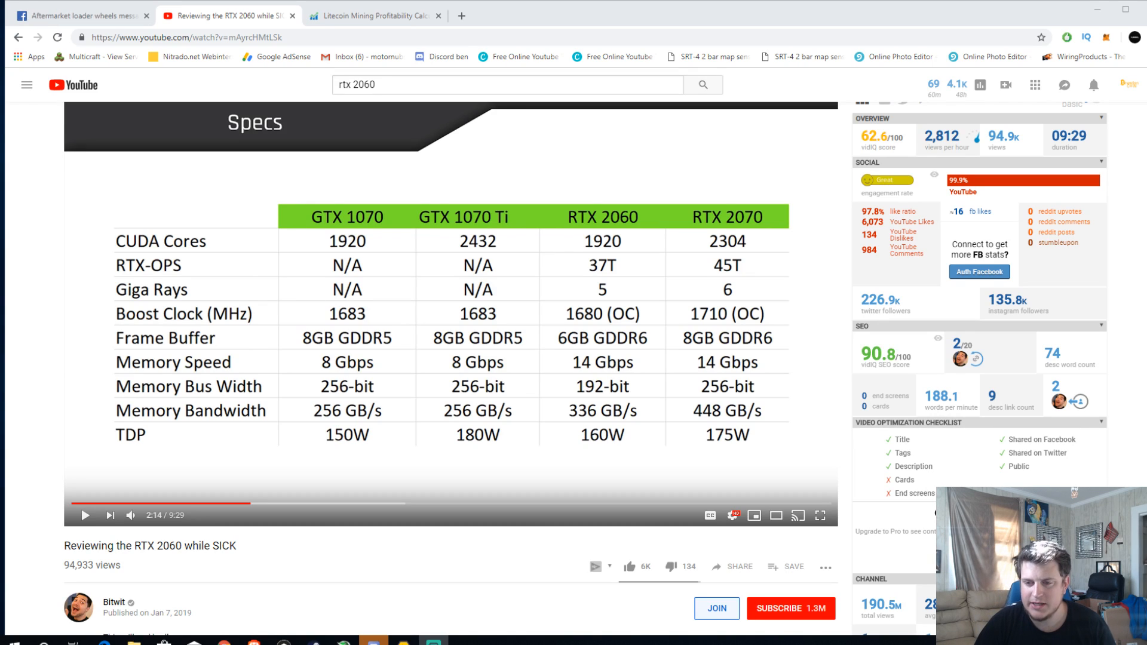
pyautogui.click(80, 16)
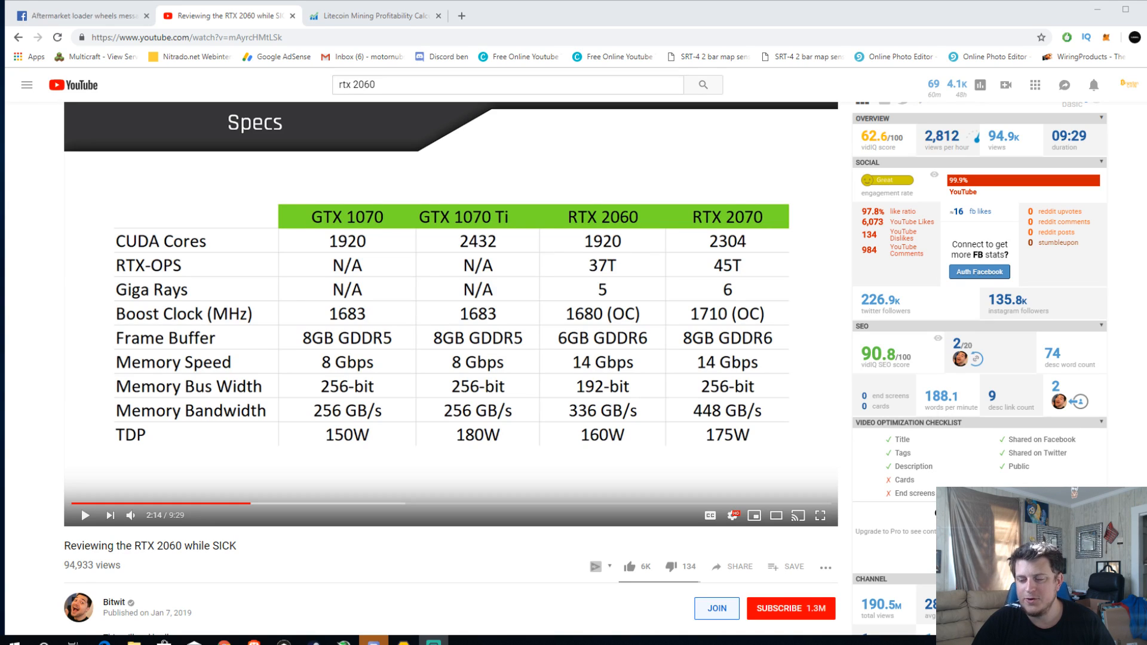
pyautogui.click(80, 14)
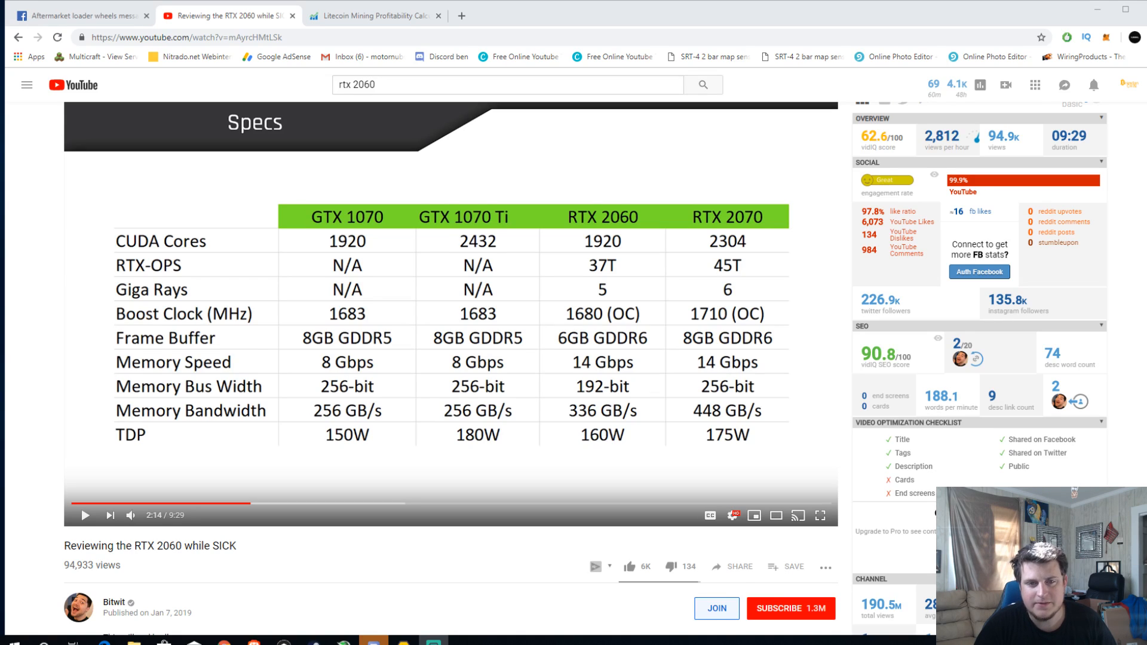
pyautogui.click(80, 15)
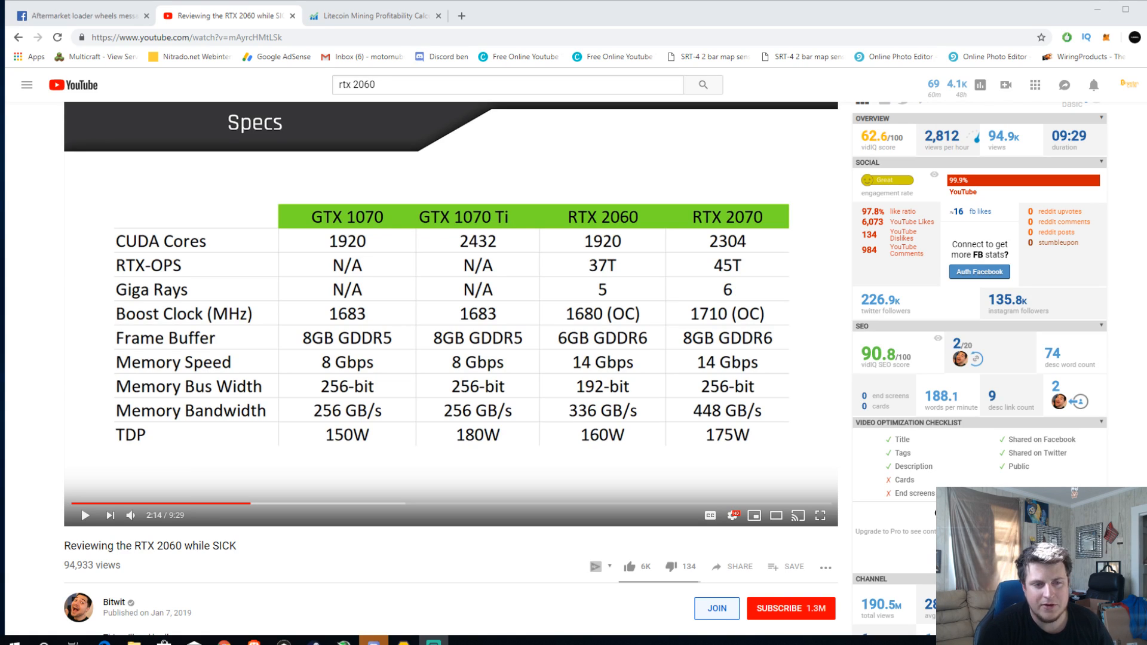
pyautogui.click(80, 15)
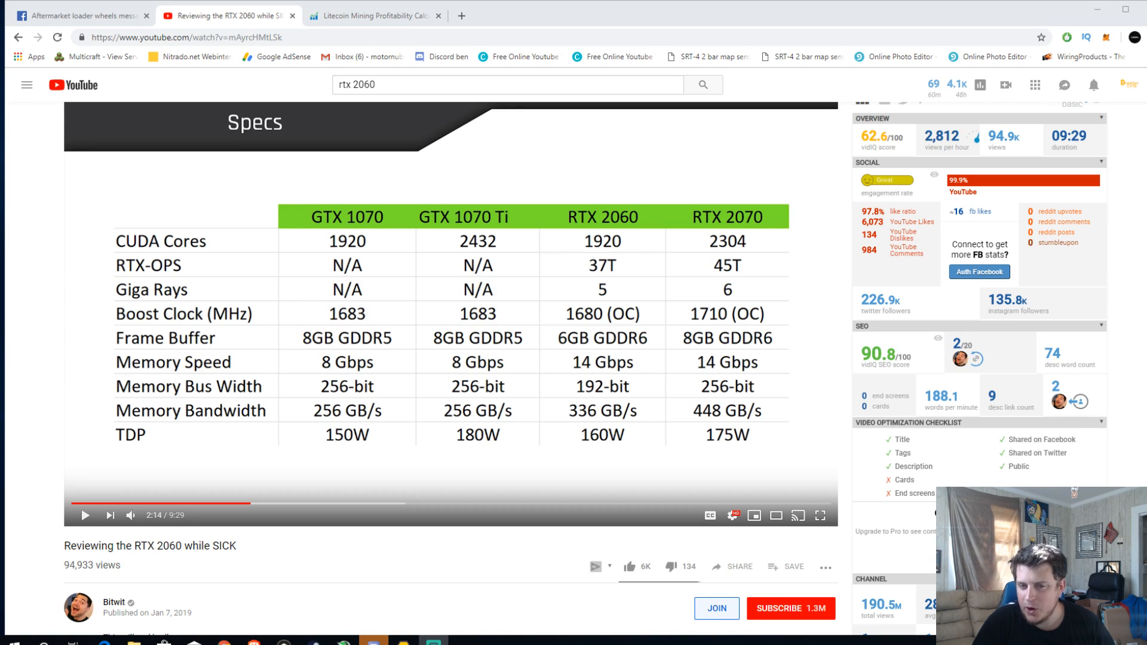
pyautogui.click(80, 15)
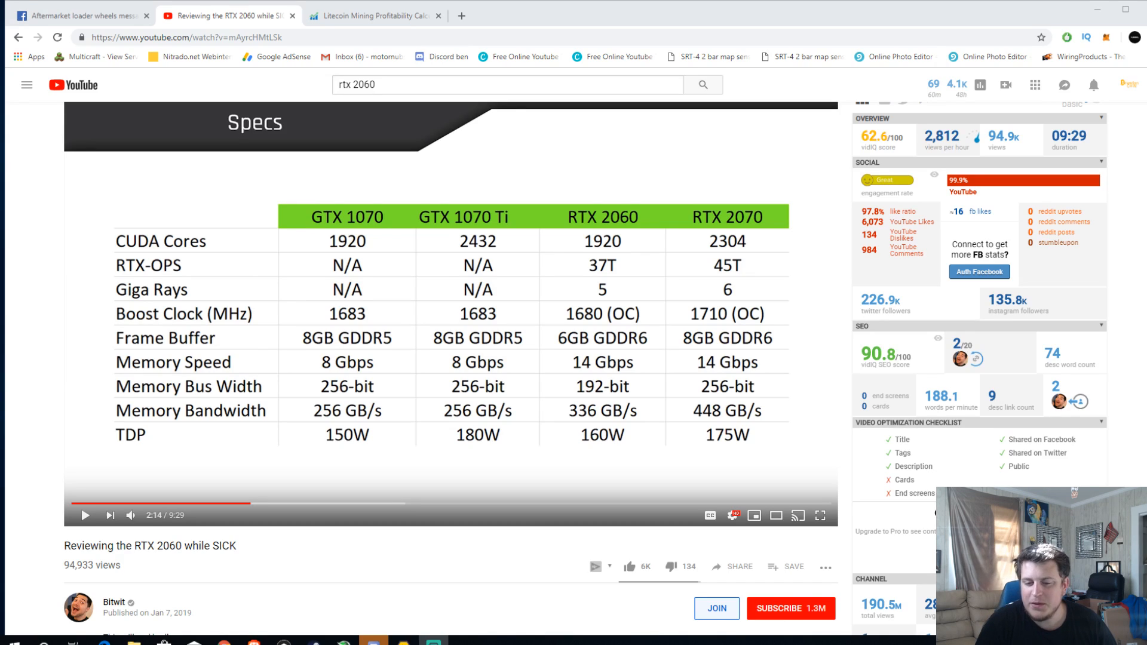
pyautogui.click(80, 16)
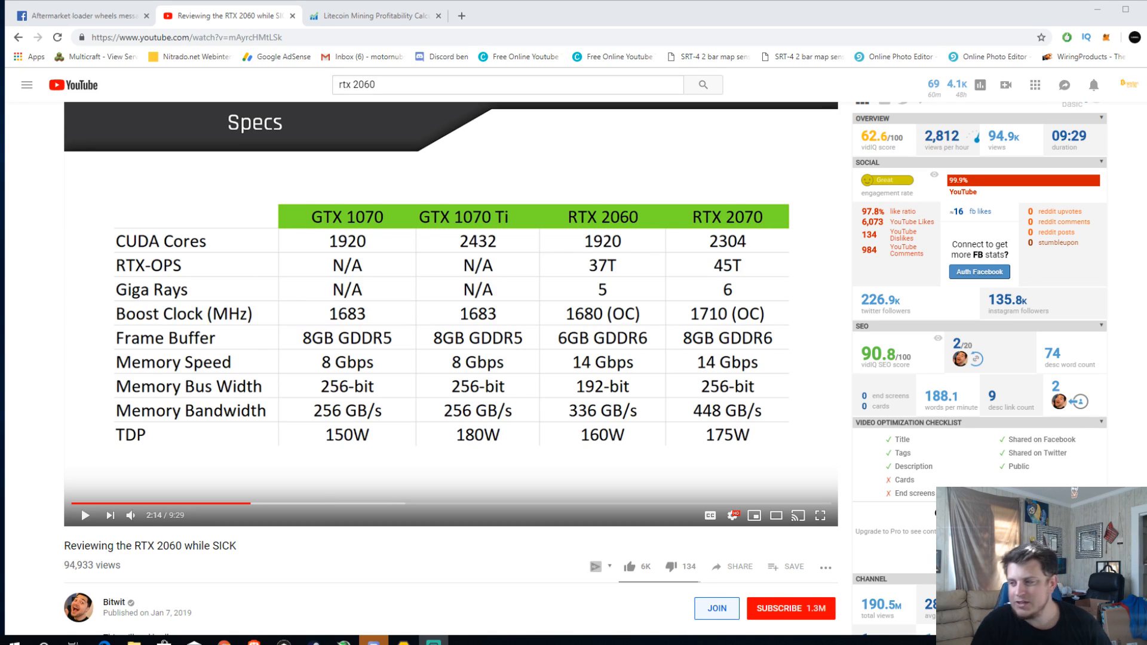
pyautogui.click(80, 15)
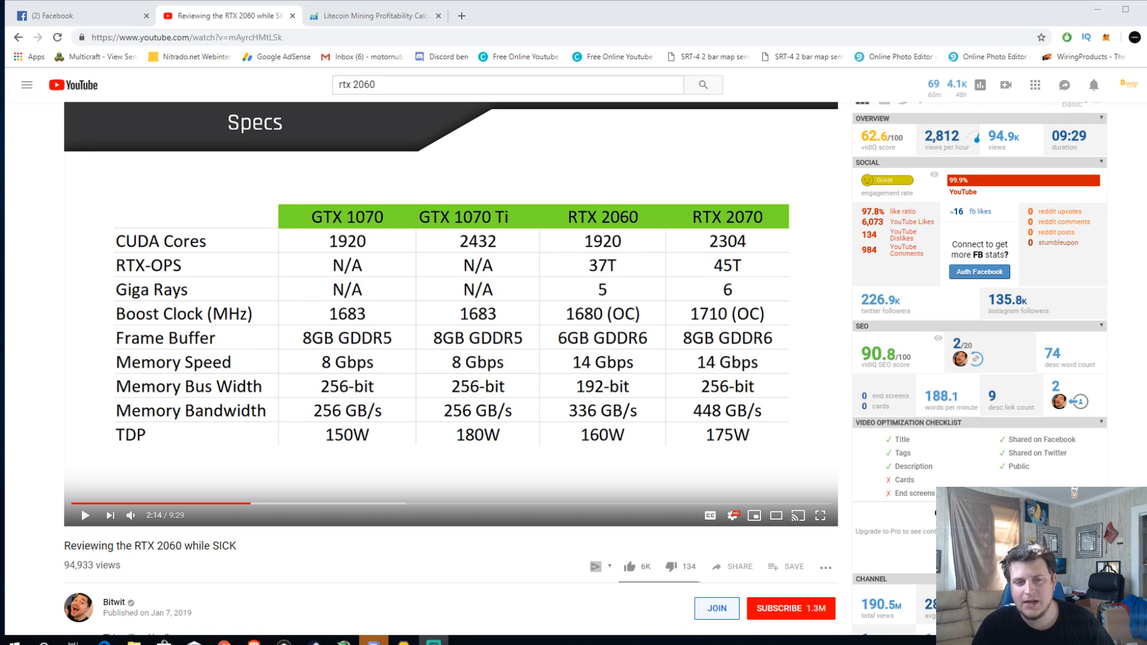
pyautogui.click(80, 14)
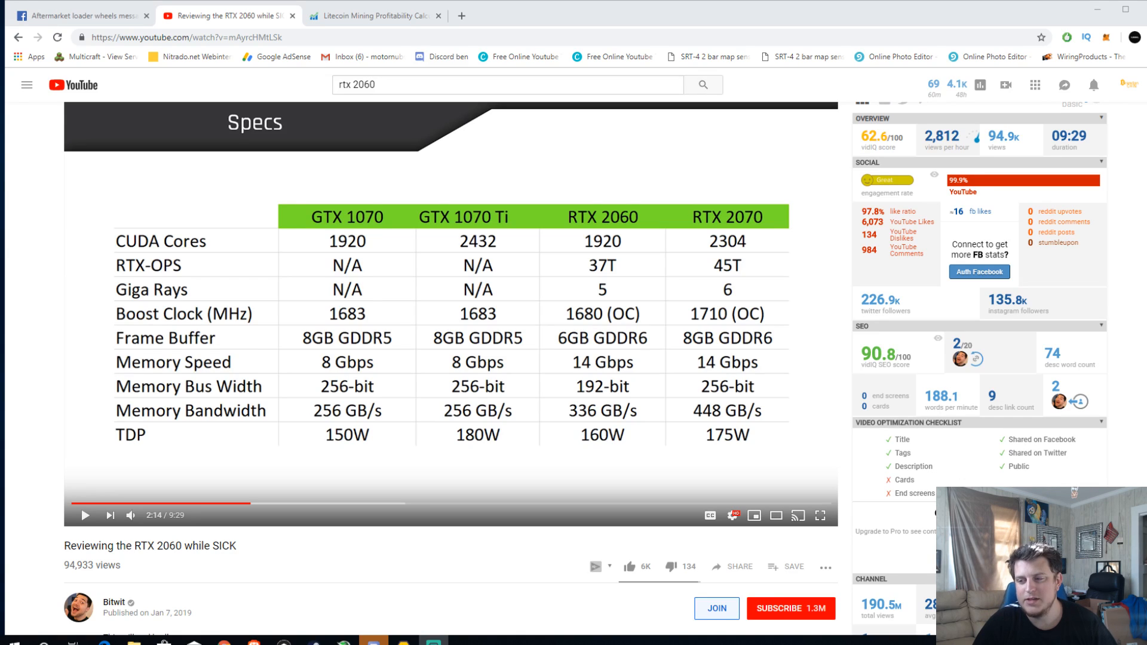
pyautogui.click(80, 15)
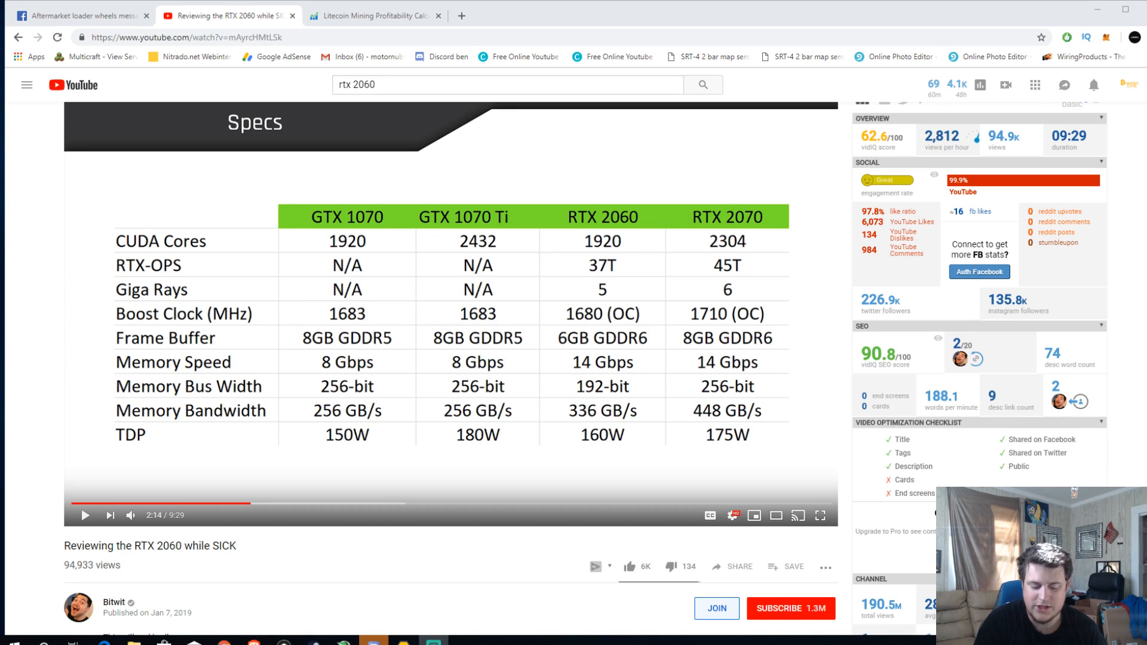
pyautogui.click(80, 15)
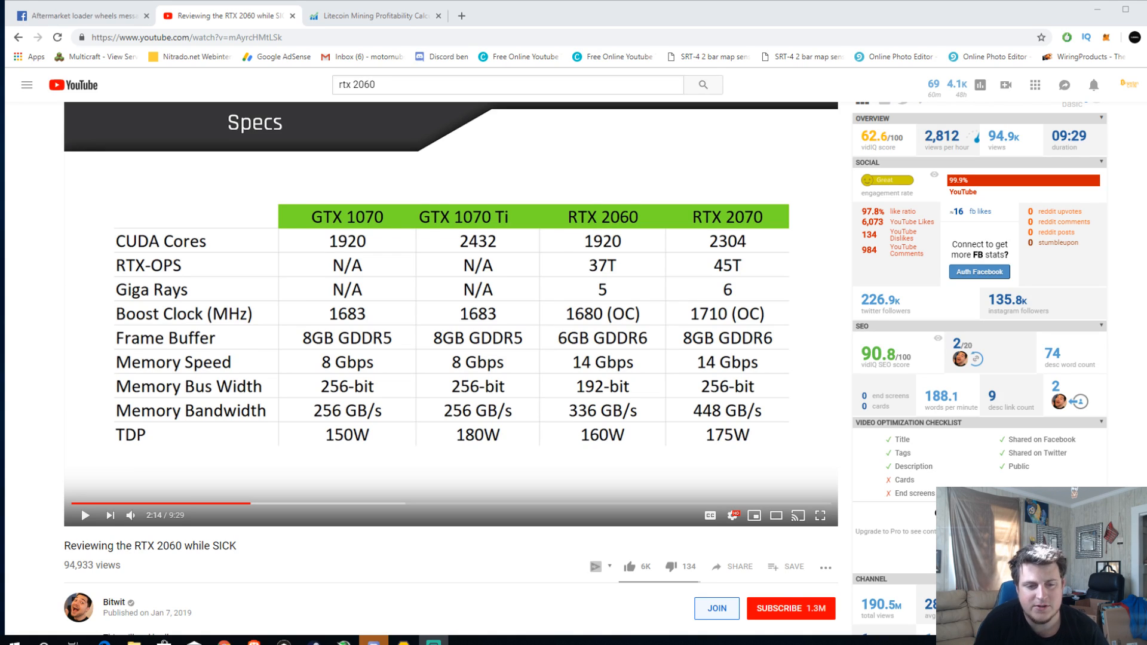
pyautogui.click(80, 16)
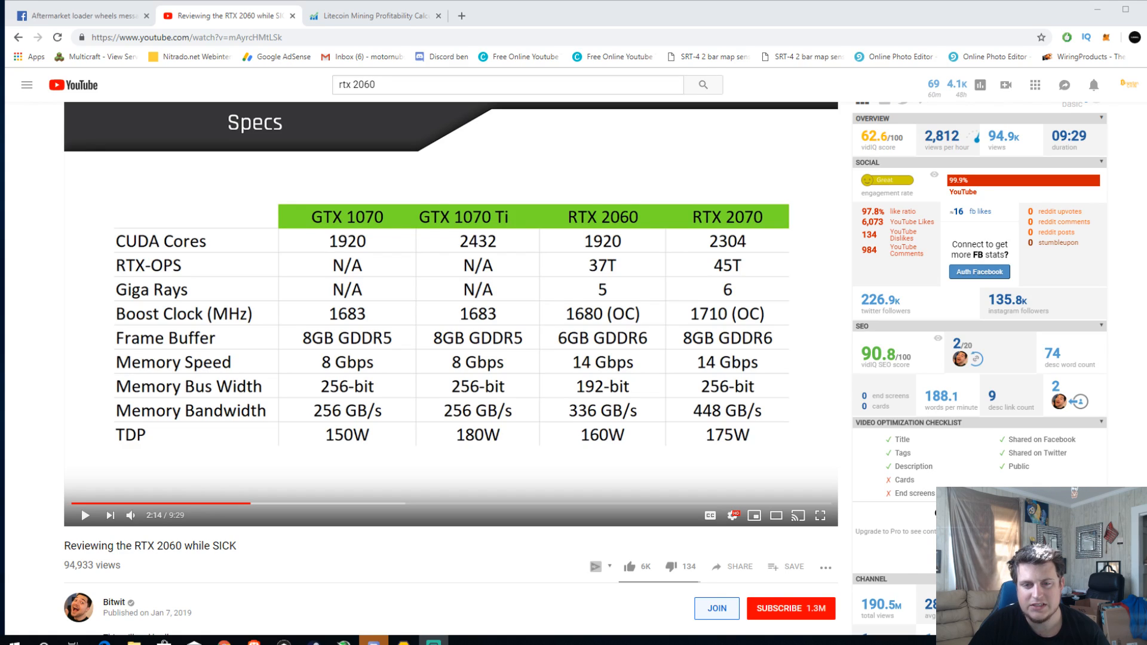
pyautogui.click(80, 15)
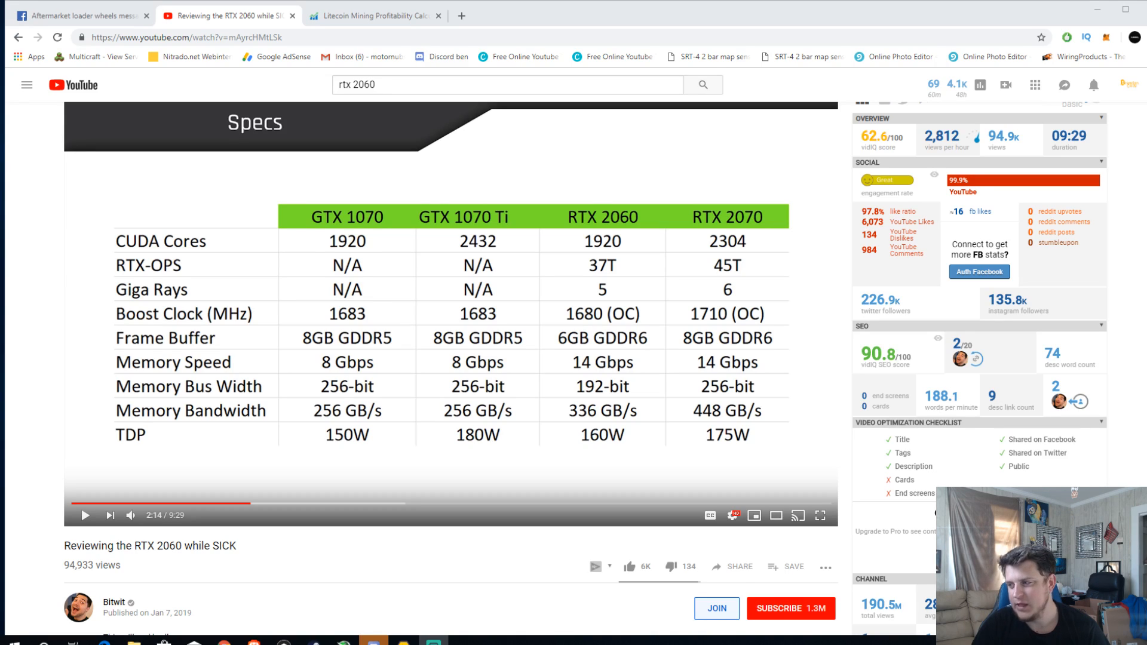
pyautogui.click(80, 14)
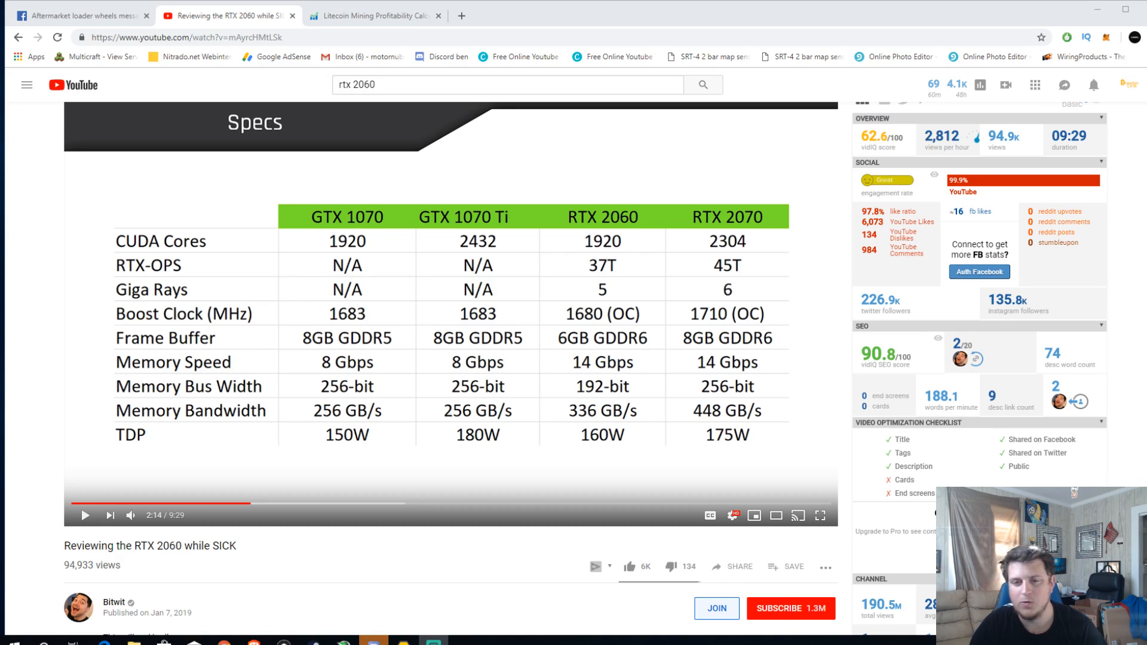
pyautogui.click(80, 14)
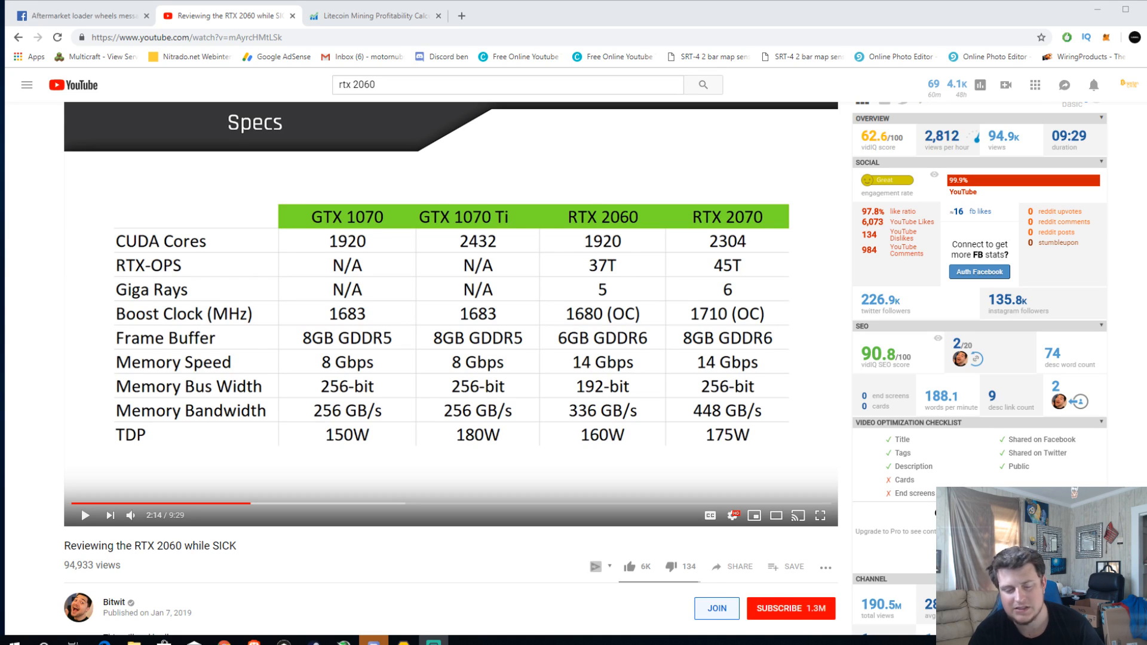
pyautogui.click(80, 15)
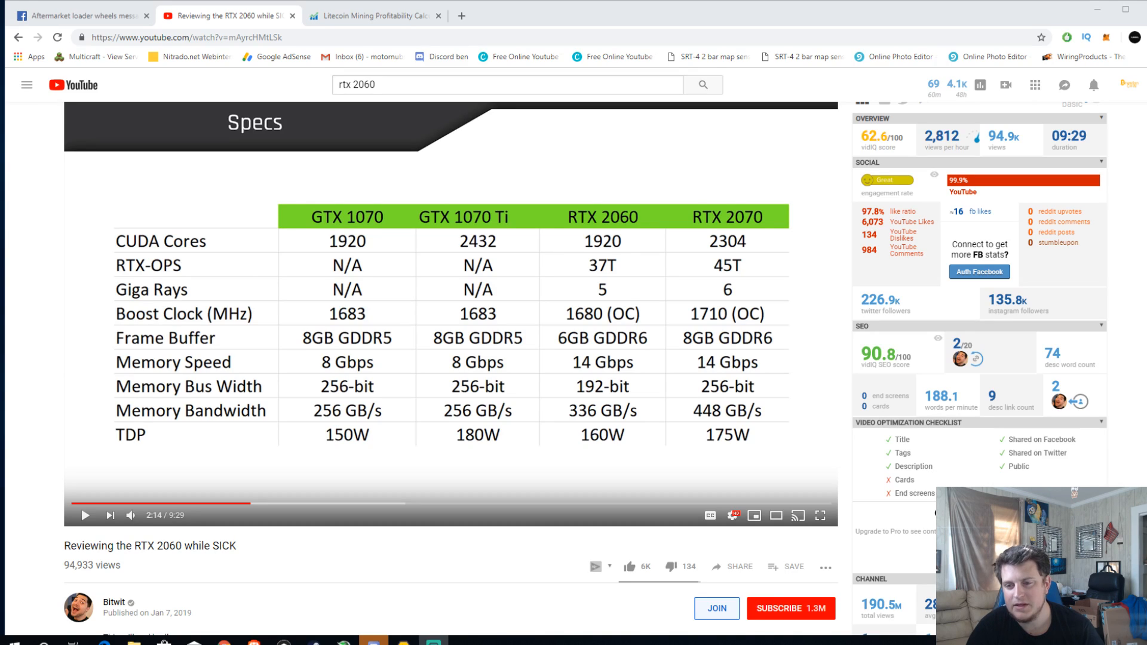
pyautogui.click(80, 16)
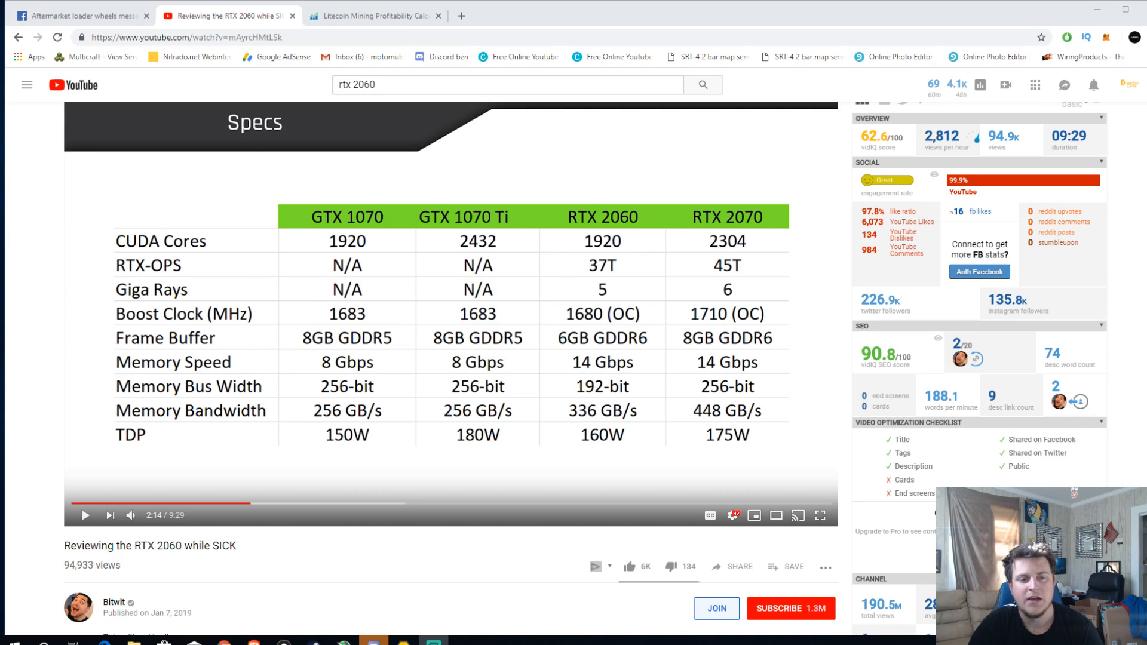
pyautogui.click(80, 14)
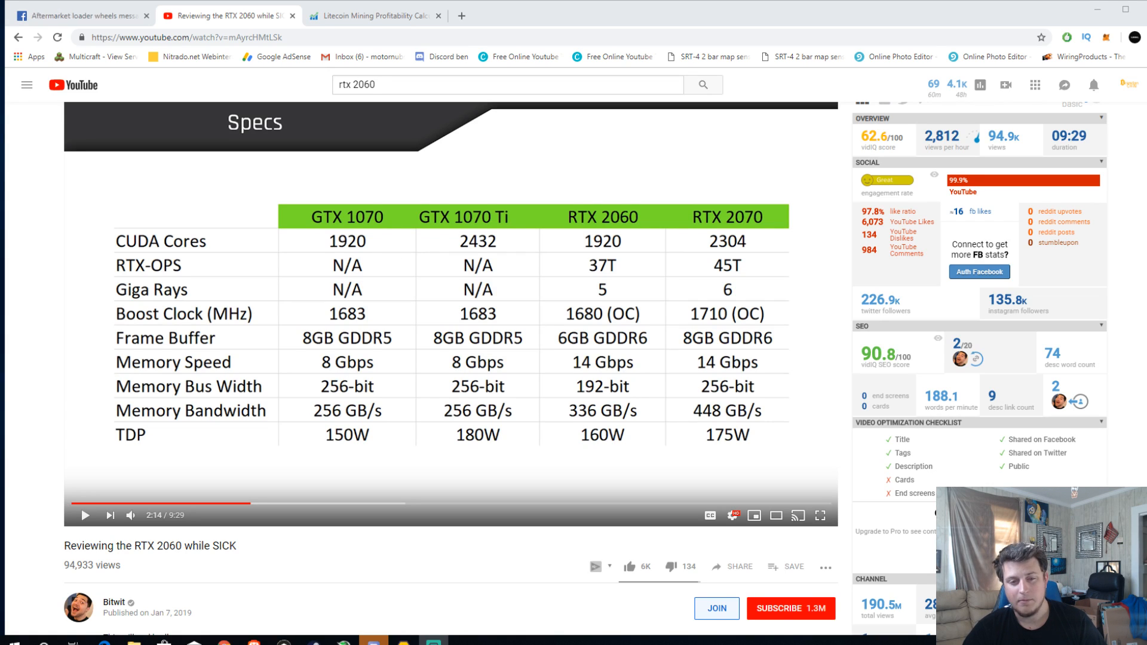
pyautogui.click(80, 14)
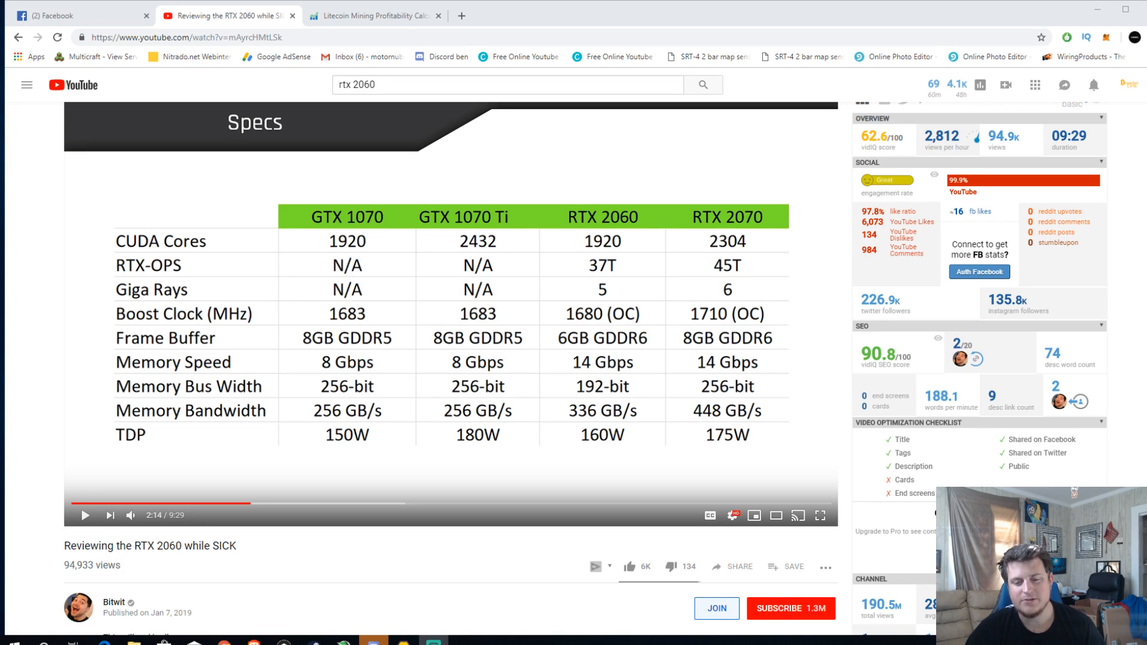